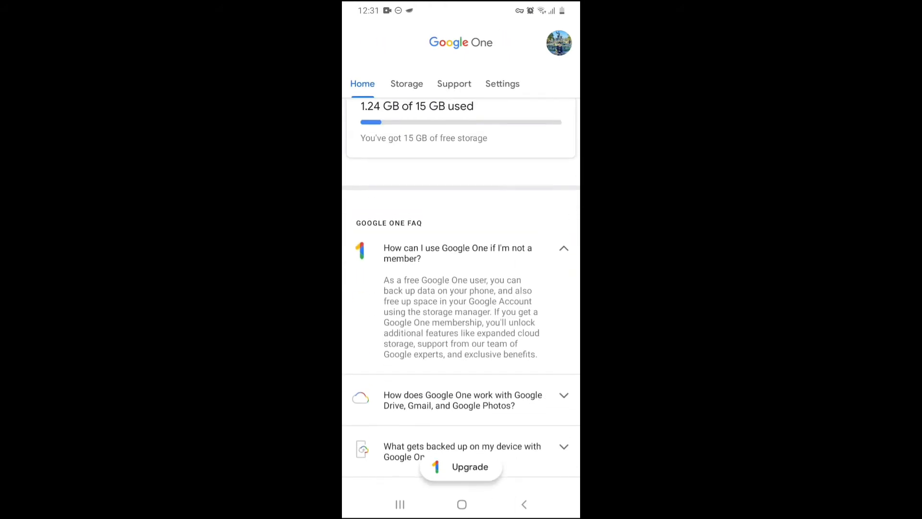
Show the storage breakdown for Drive, Gmail and Photos, then mark the price-drop email for deletion.
{"action": "left_click", "coordinate": [407, 84]}
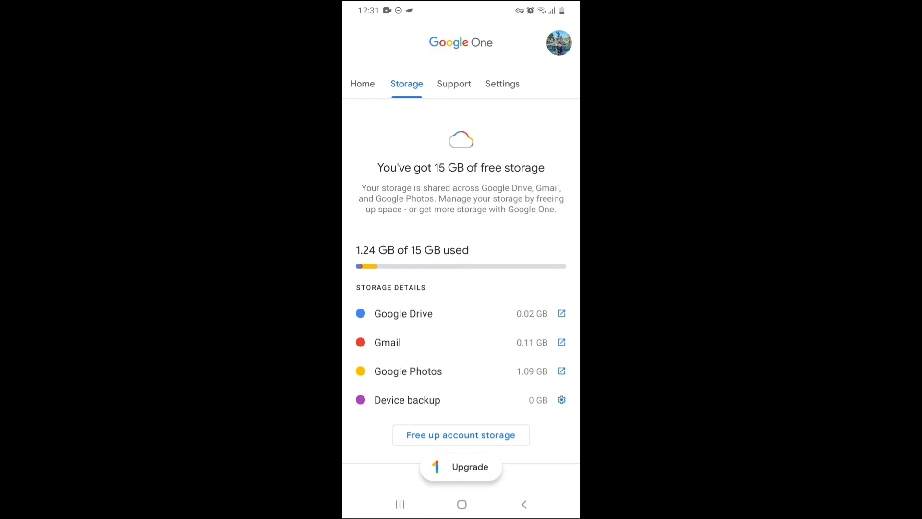
{"action": "left_click", "coordinate": [461, 435]}
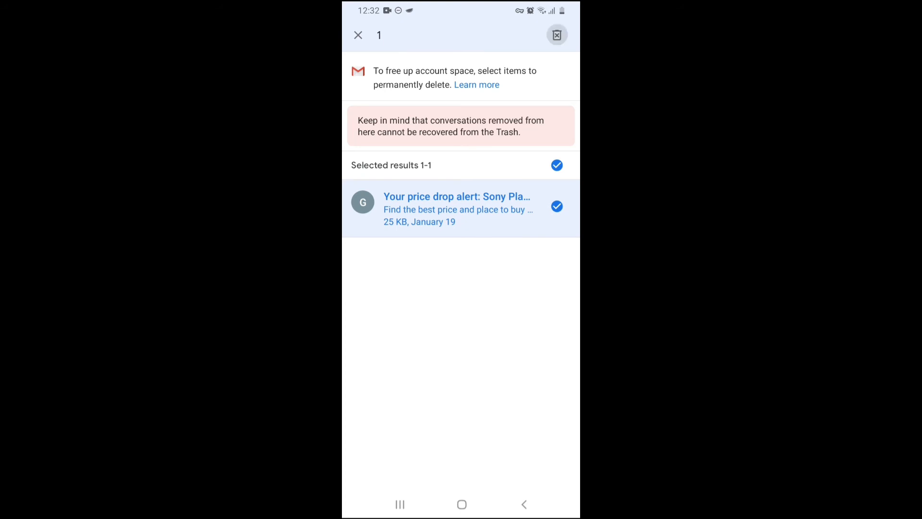